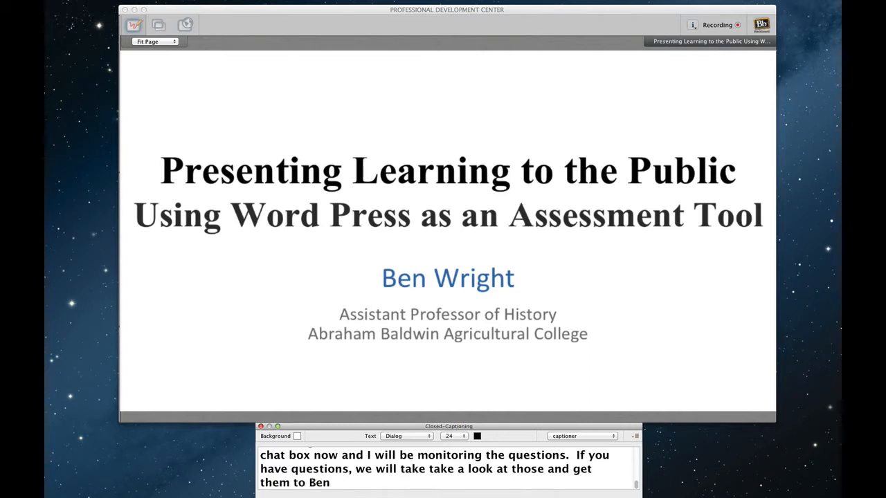
{"action": "type", "text": "Thank you very much Ben"}
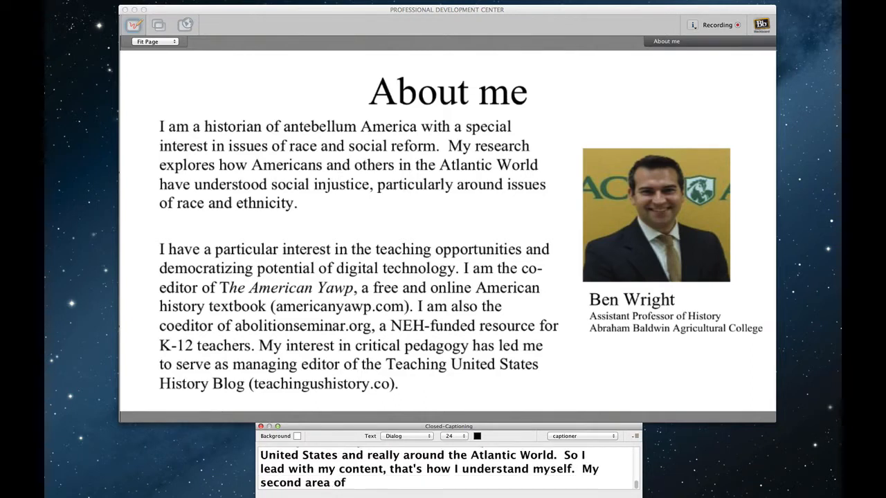
{"action": "type", "text": "interest individual"}
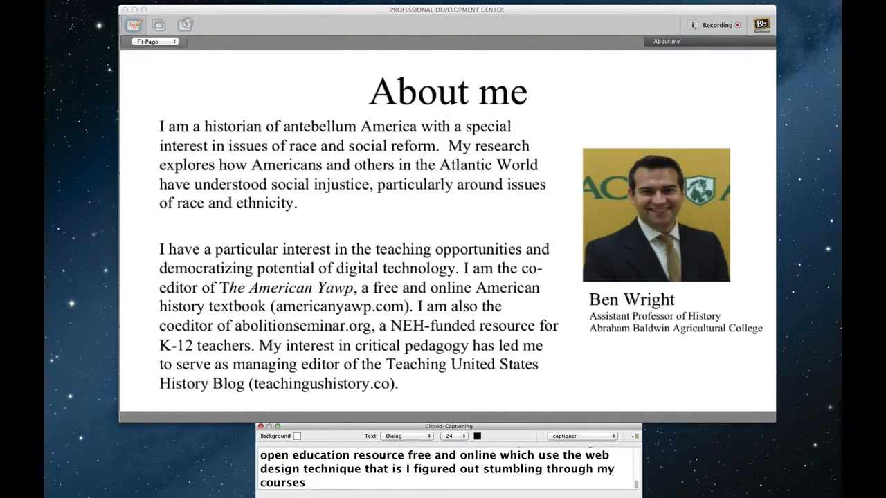
{"action": "type", "text": "and that's"}
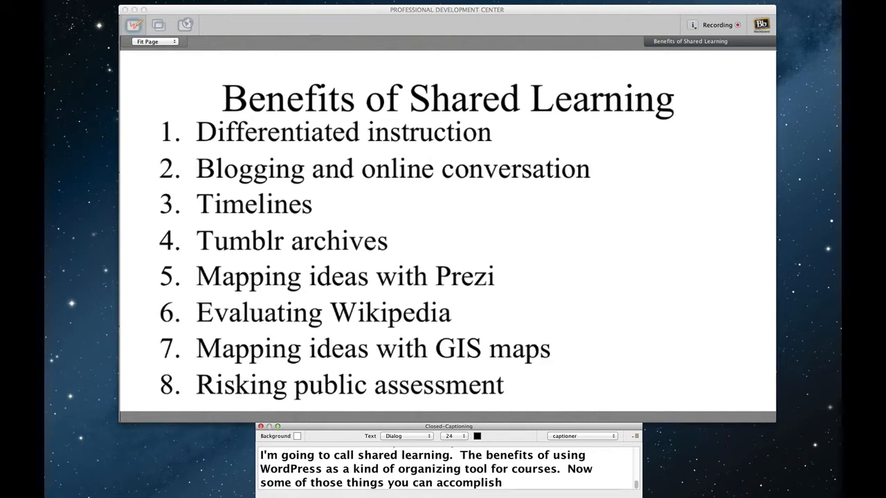
{"action": "type", "text": "doing D"}
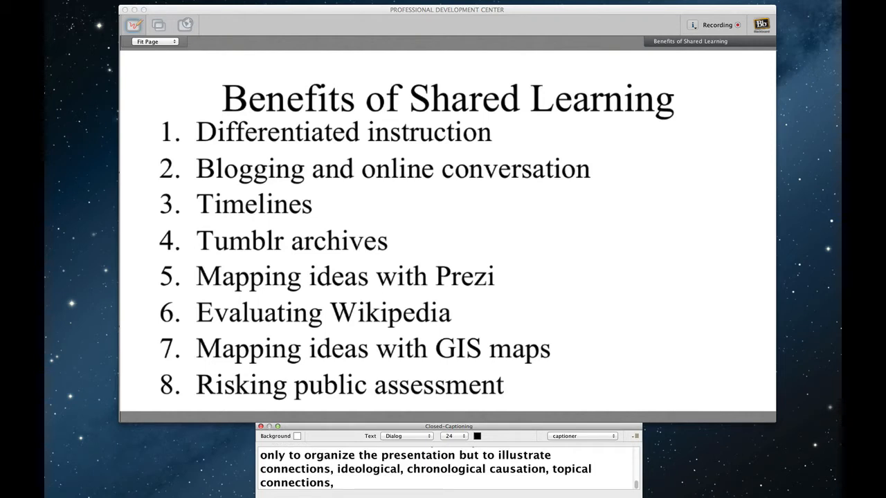
{"action": "type", "text": "how ideas rethriet"}
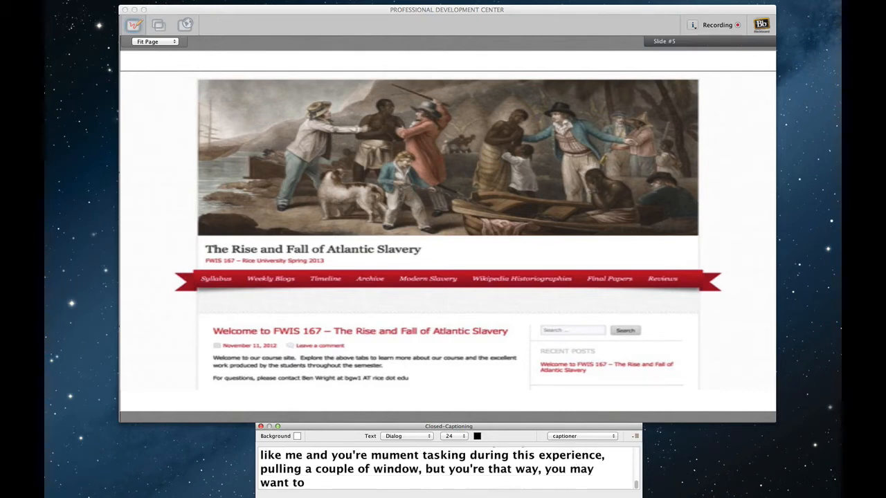
{"action": "type", "text": "pull up rise and fall"}
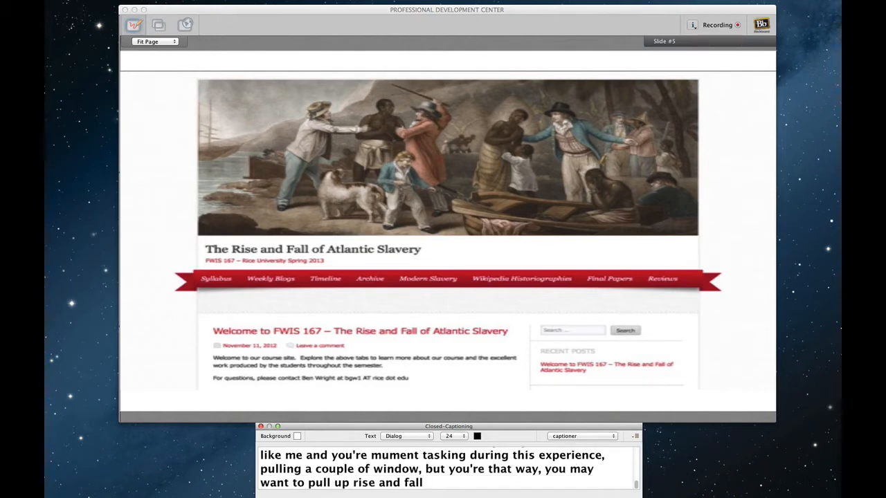
{"action": "type", "text": "of slavely, rise and fall of"}
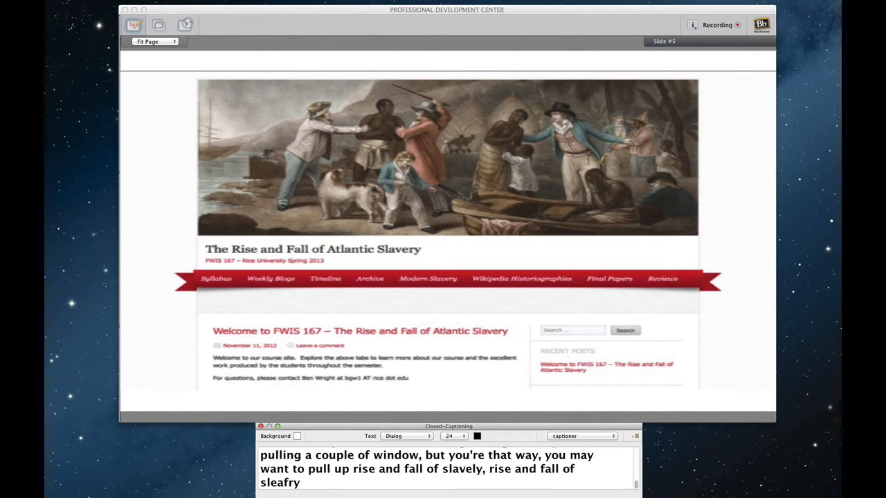
{"action": "type", "text": ".WordPress.com.  This is available on that at that"}
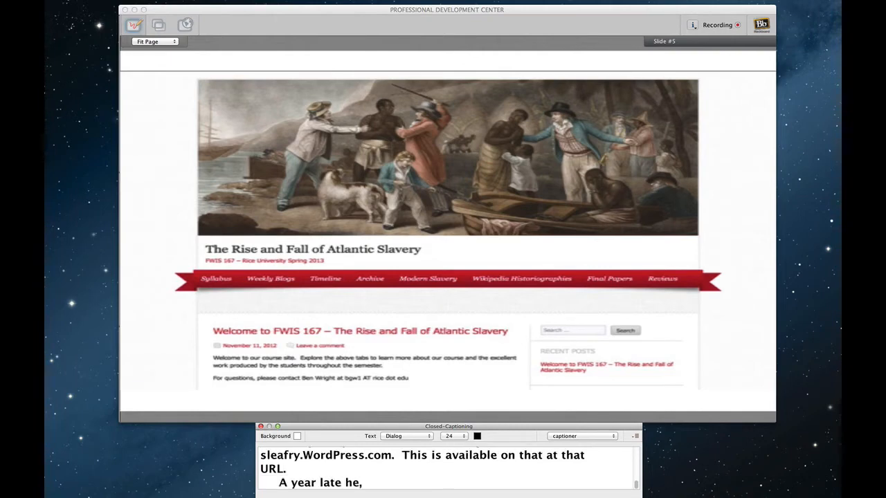
{"action": "type", "text": "I took theless sens that I had with the first experience"}
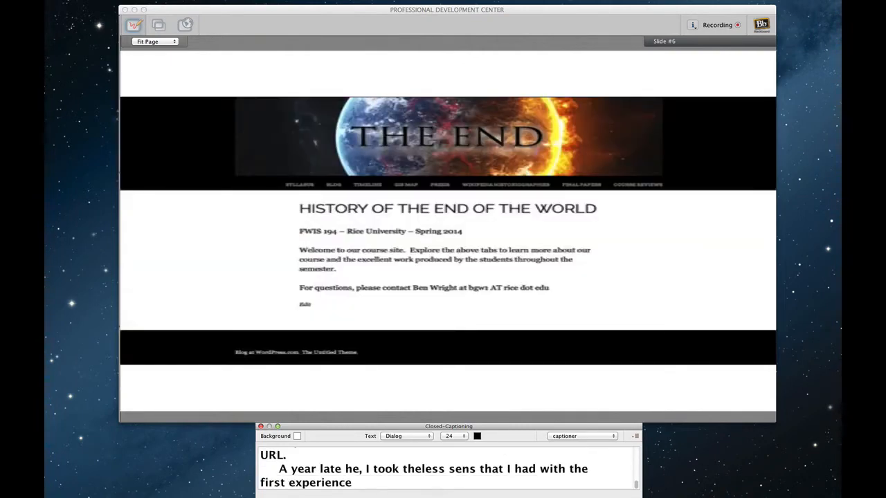
{"action": "type", "text": "using WordPressened"}
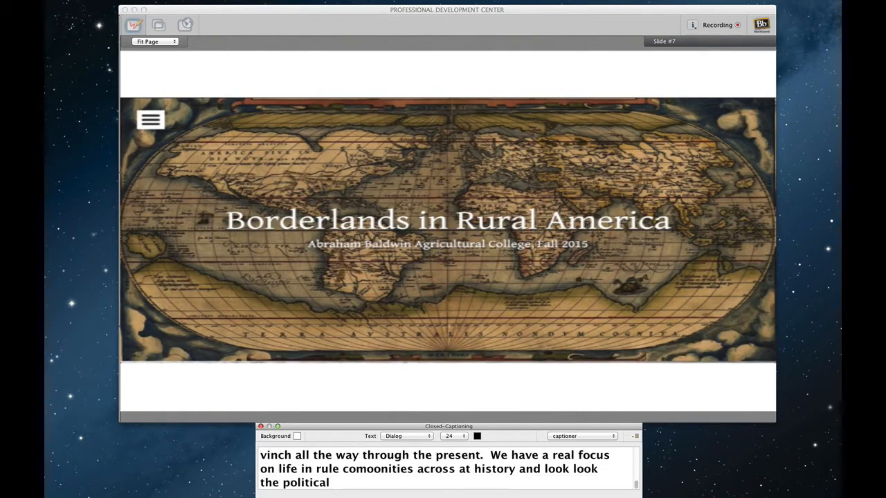
{"action": "type", "text": "borderlands and the like.  I want to stargt by"}
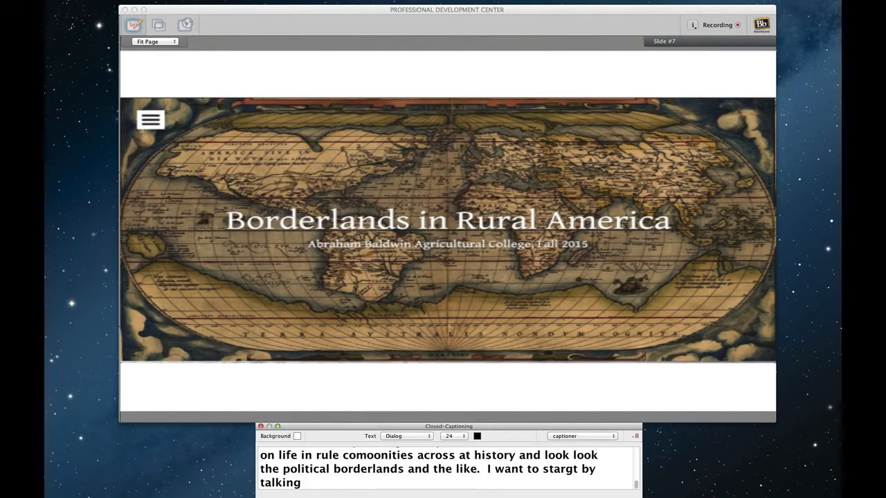
{"action": "type", "text": "about the content I'm trying to teach.  I think"}
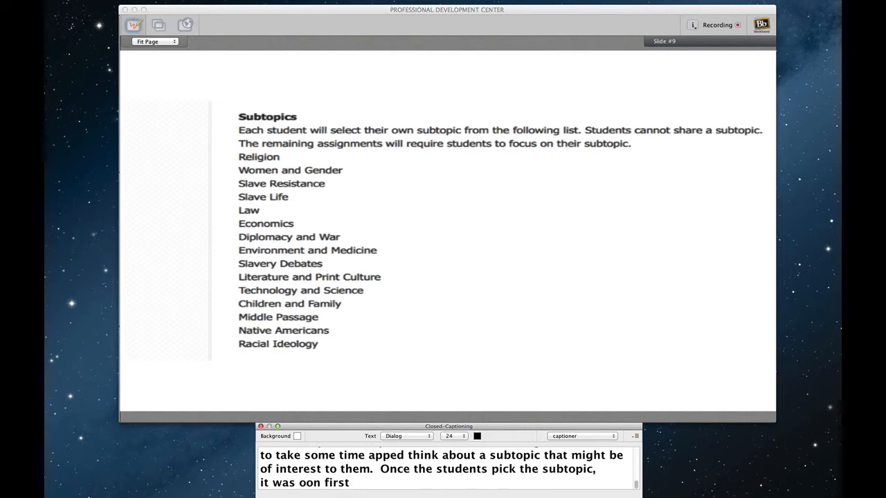
{"action": "type", "text": "come first serve basis"}
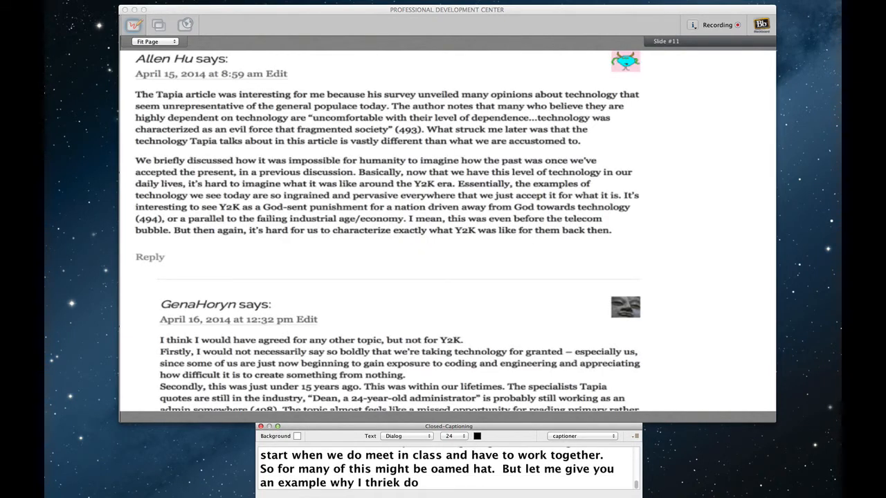
{"action": "type", "text": "this so much.  This is a copy of"}
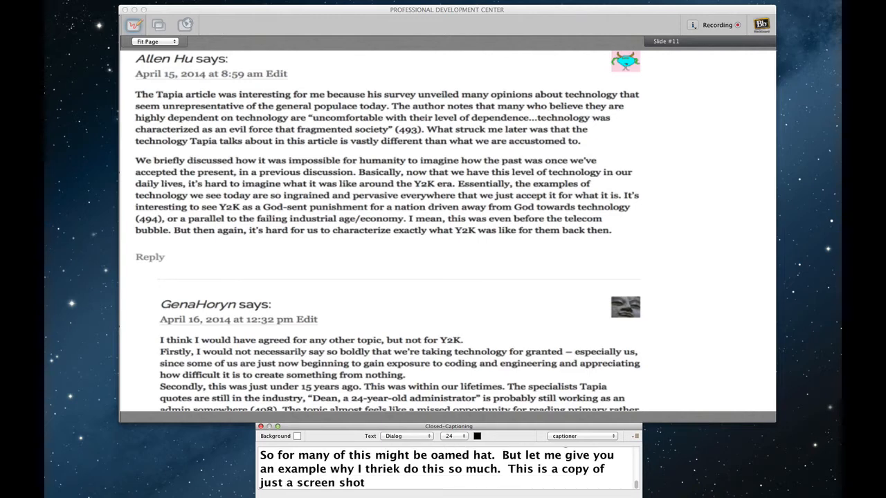
{"action": "type", "text": "here of a blog ebb tri that we had last"}
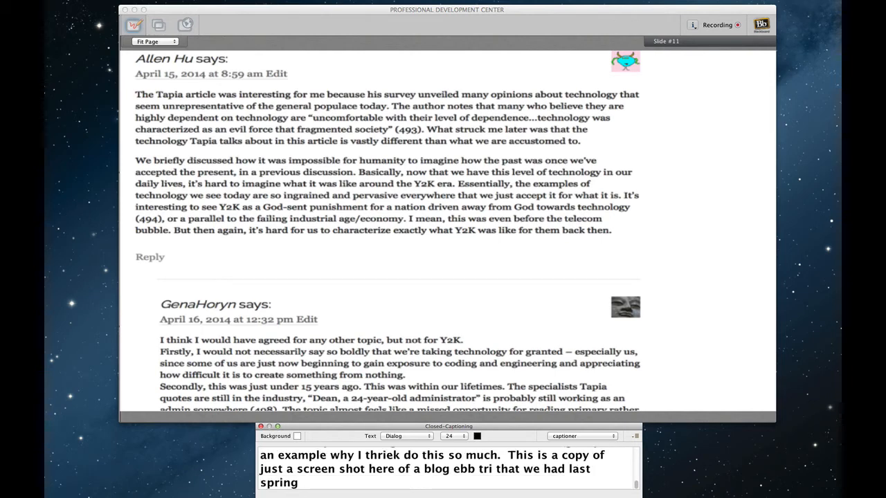
{"action": "type", "text": "The students were assigned today write a very brief"}
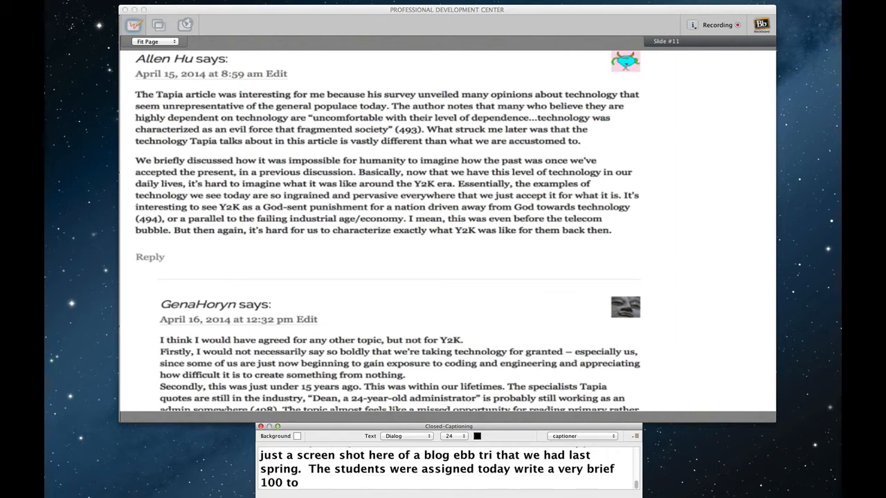
{"action": "type", "text": "200 word reflection on how they"}
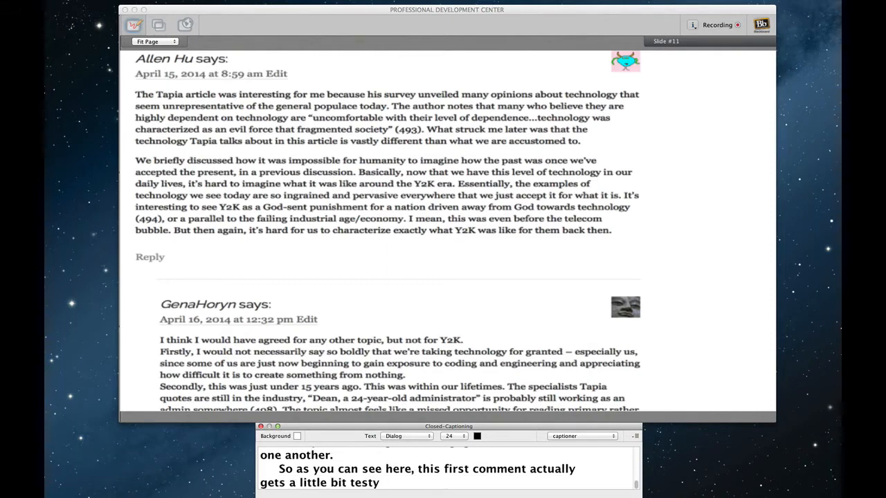
{"action": "type", "text": "Disagree"}
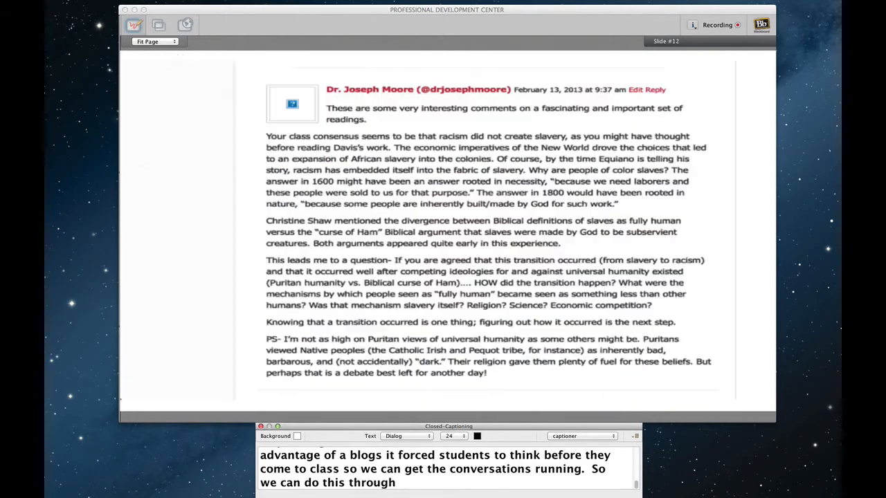
{"action": "type", "text": "D2L.  Imed say"}
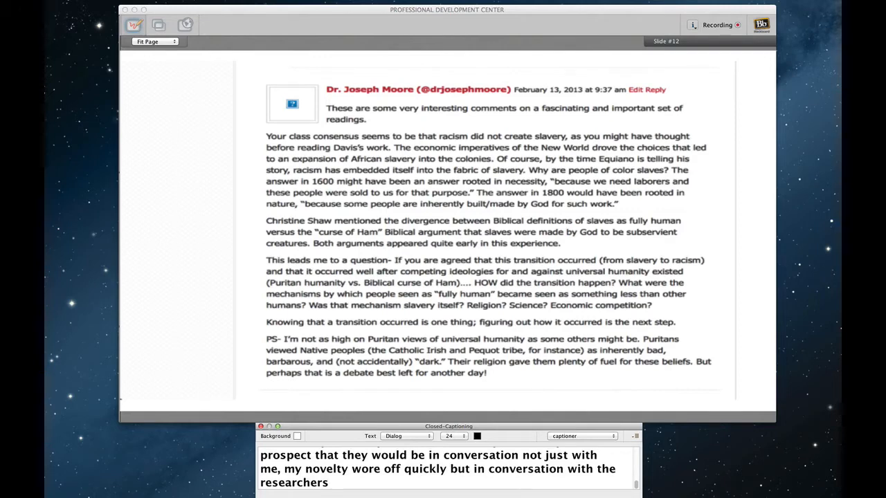
{"action": "type", "text": "who they were"}
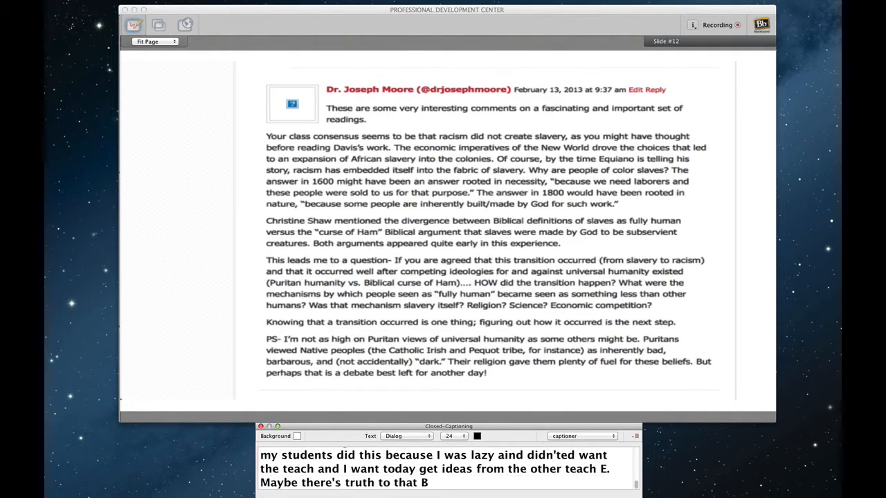
{"action": "type", "text": ", but my treet is only smim"}
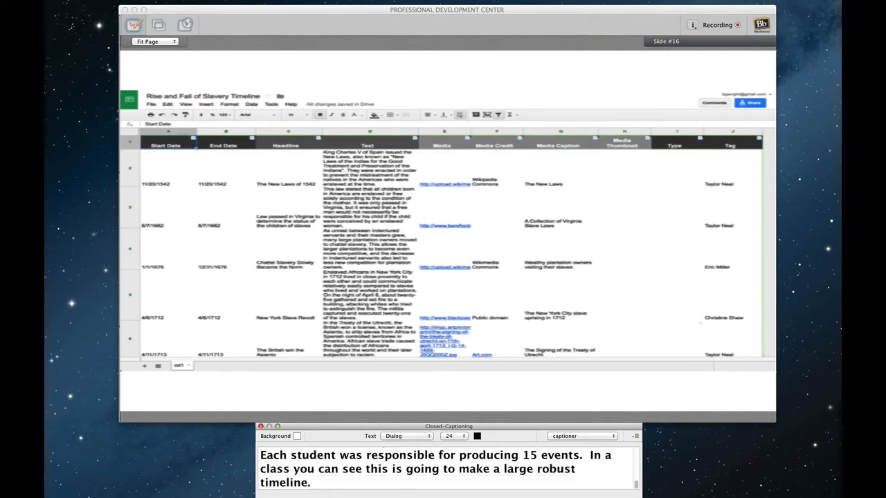
{"action": "type", "text": "Something much more involved inned any one"}
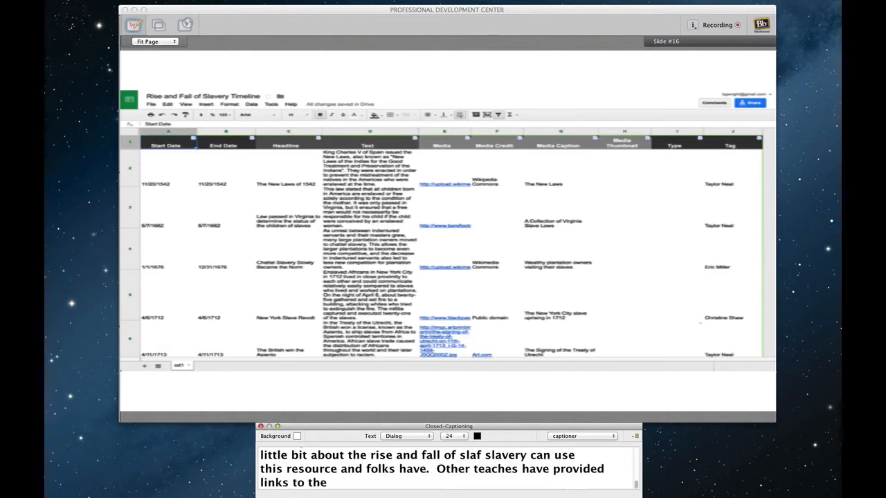
{"action": "type", "text": "line that my students"}
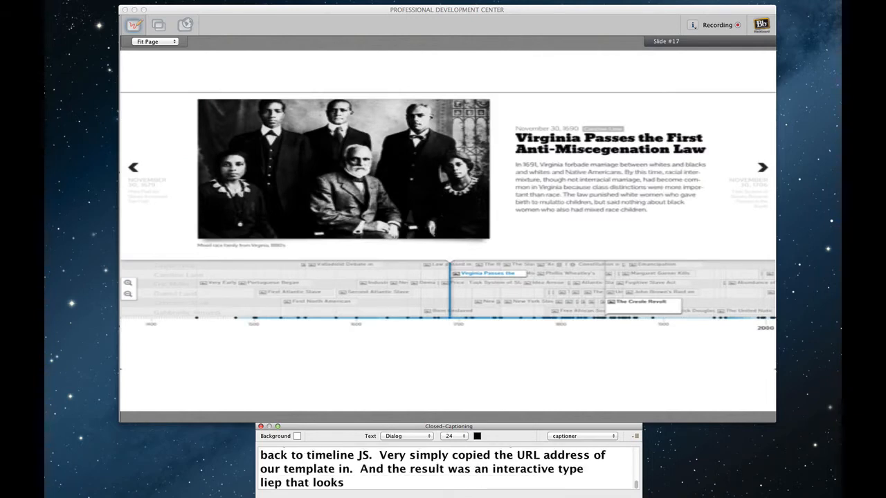
{"action": "type", "text": "something like this.  It"}
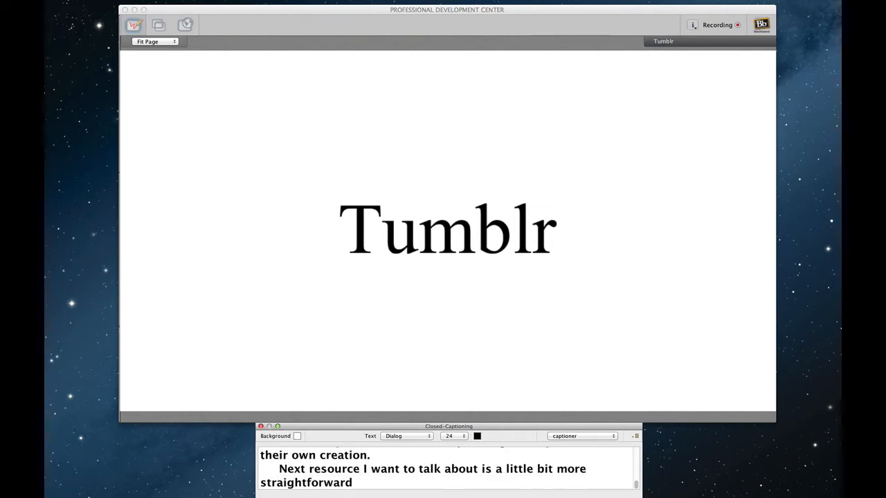
{"action": "type", "text": "."}
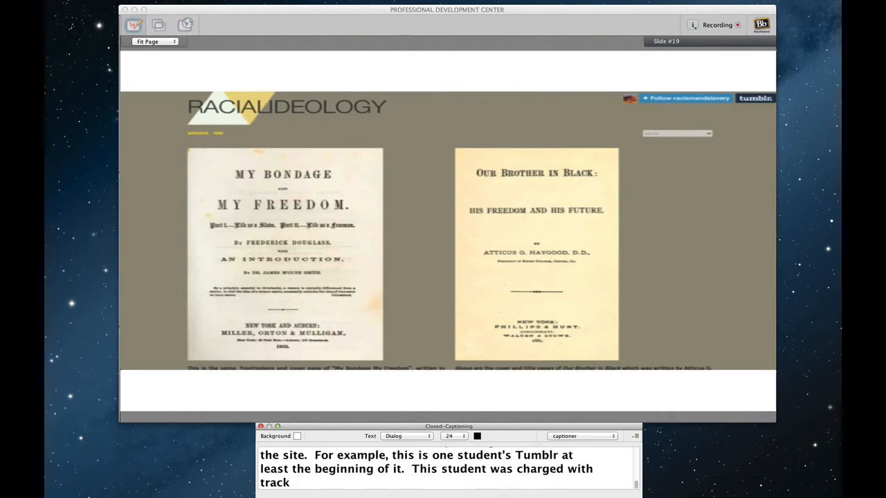
{"action": "type", "text": "ing"}
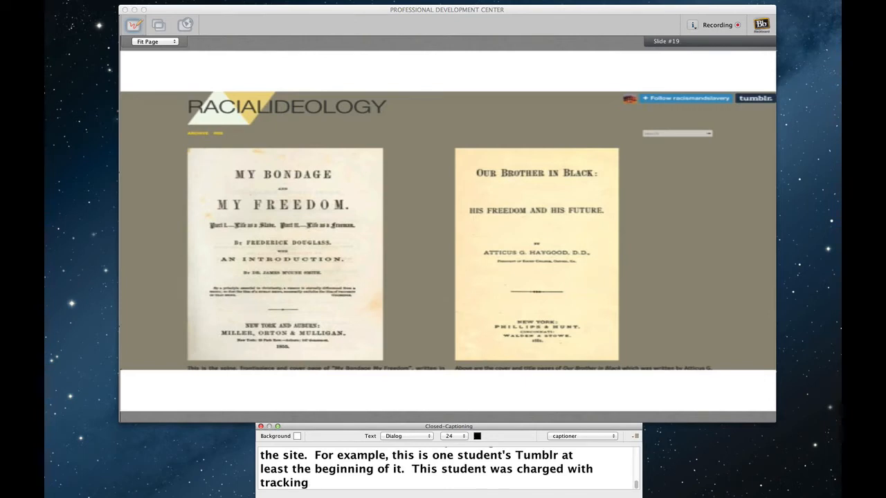
{"action": "type", "text": "racial, so she was looking for documents that would"}
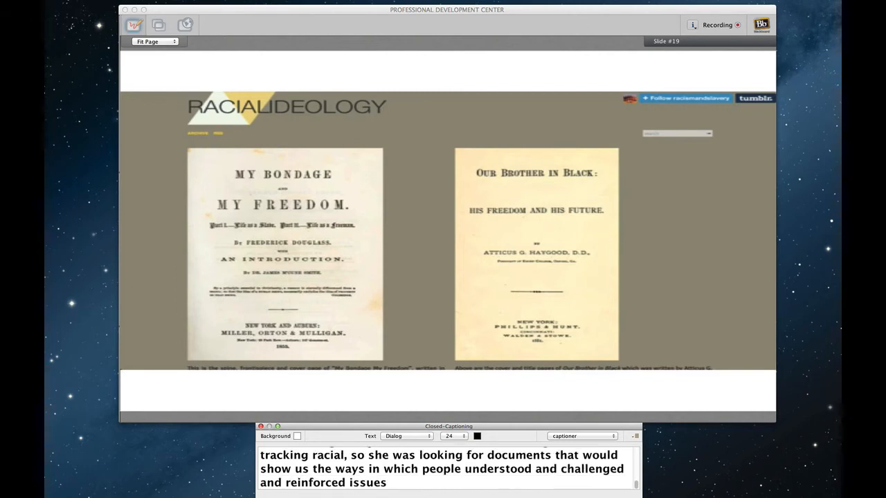
{"action": "type", "text": "of raish yal ideology.  I encourage"}
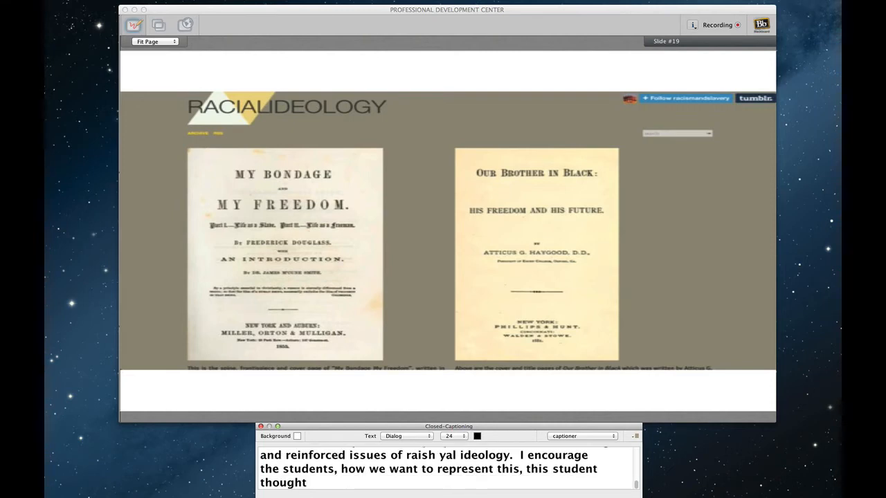
{"action": "type", "text": "this key use the cover pages of text.  Other"}
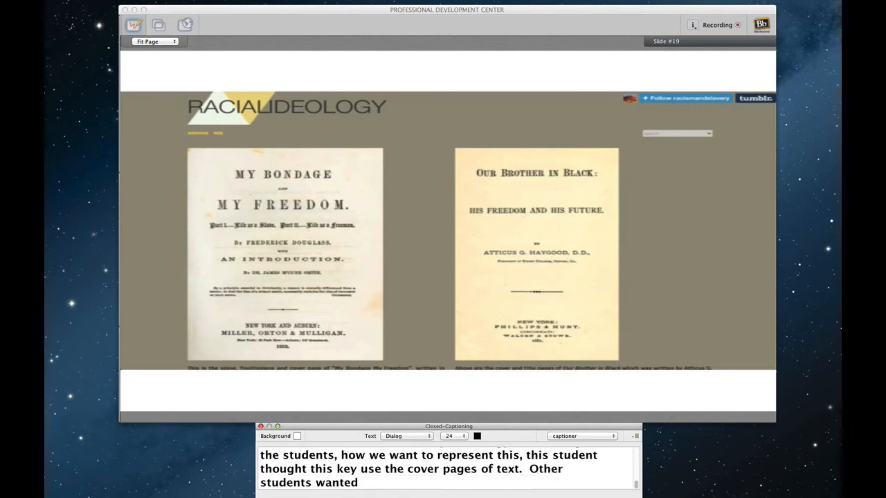
{"action": "type", "text": "the use images cans"}
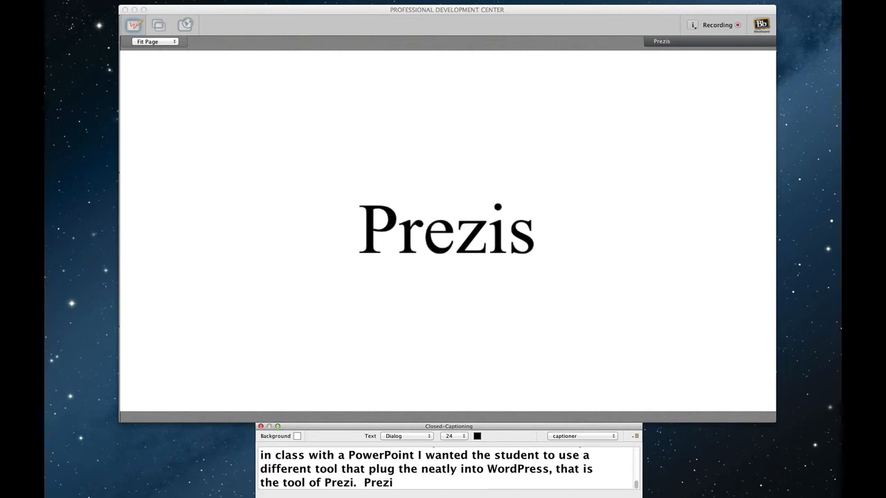
{"action": "type", "text": "is cloud based.  So students"}
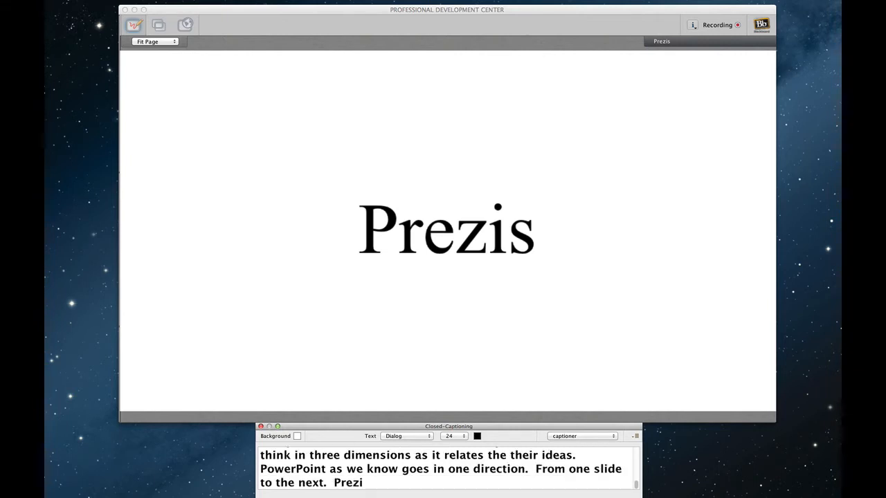
{"action": "type", "text": "is 3 dimensional."}
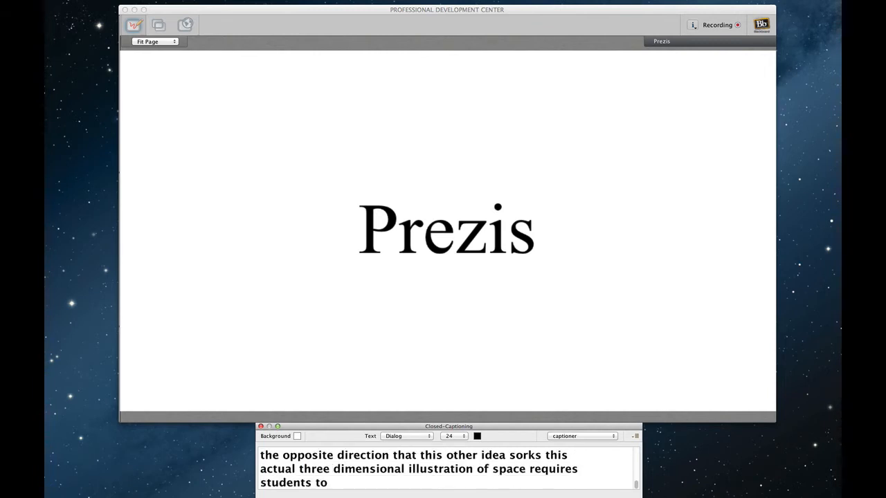
{"action": "type", "text": "put more thought and to creating a presentation"}
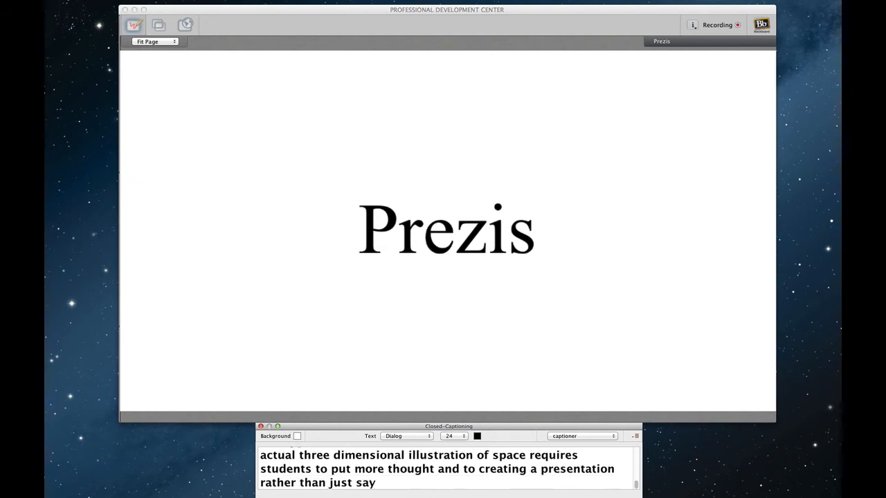
{"action": "type", "text": "saying one thing after another."}
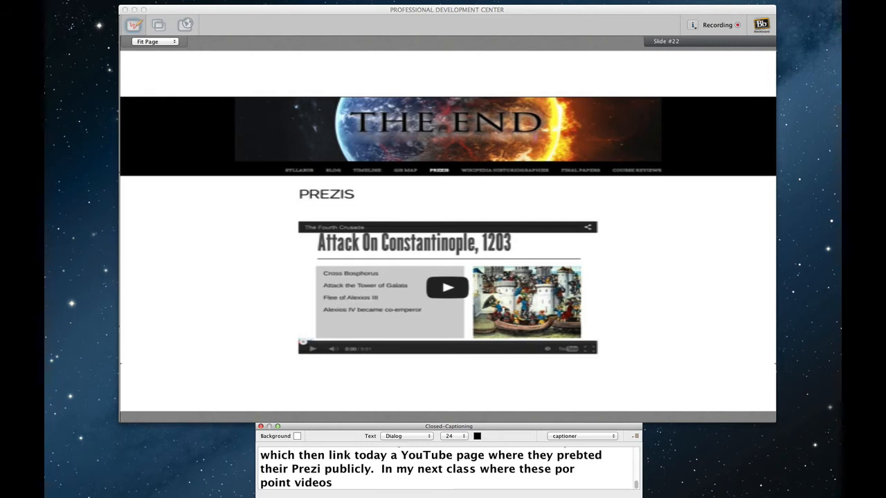
{"action": "type", "text": "were embed intoed the course."}
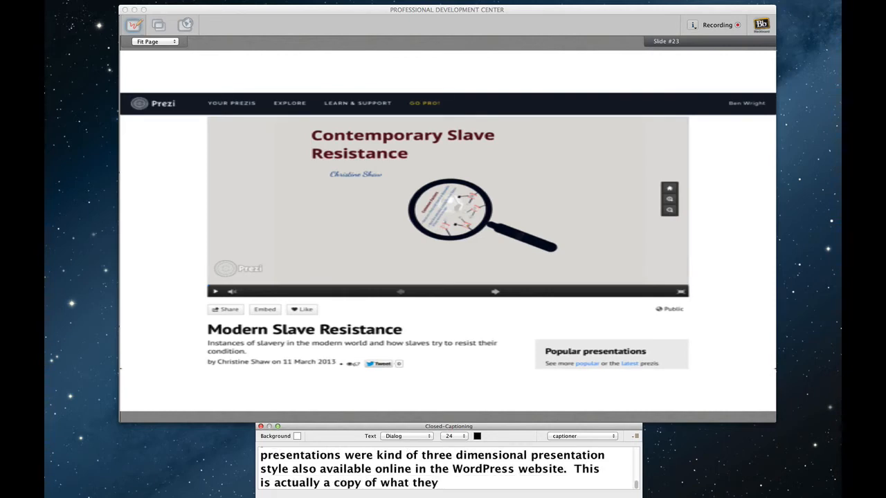
{"action": "type", "text": "look lie through Prezi"}
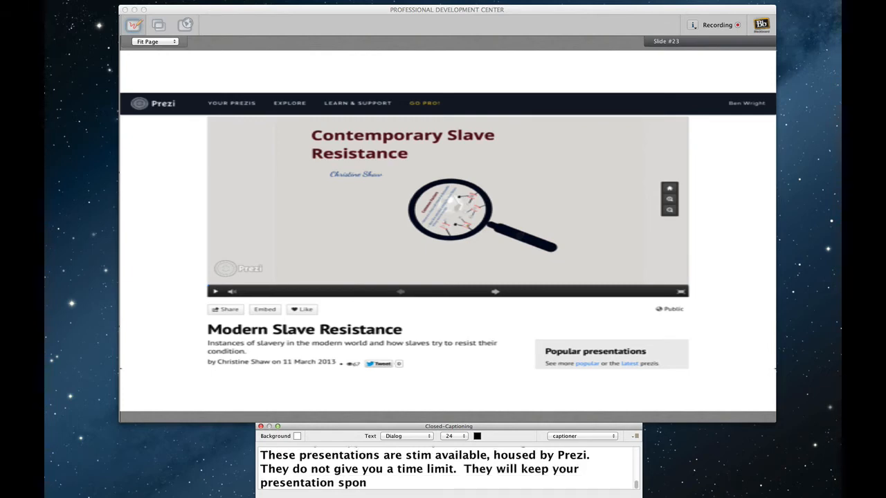
{"action": "type", "text": "line for"}
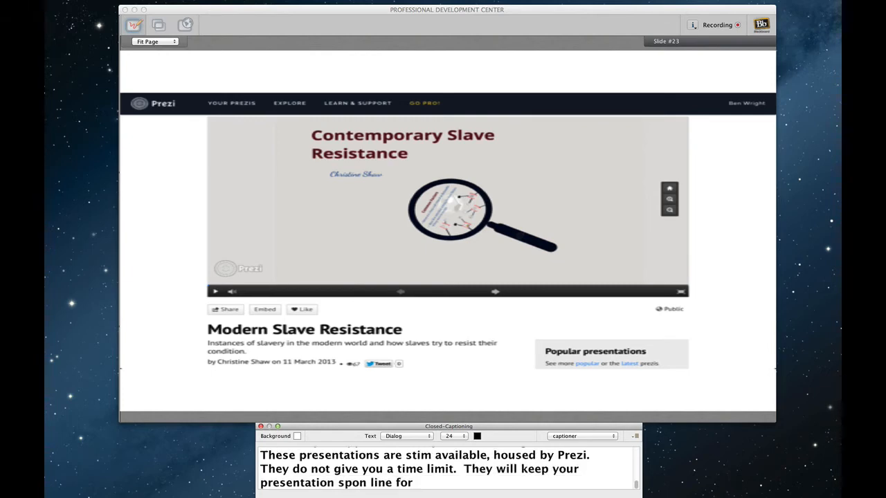
{"action": "type", "text": "as long as you like"}
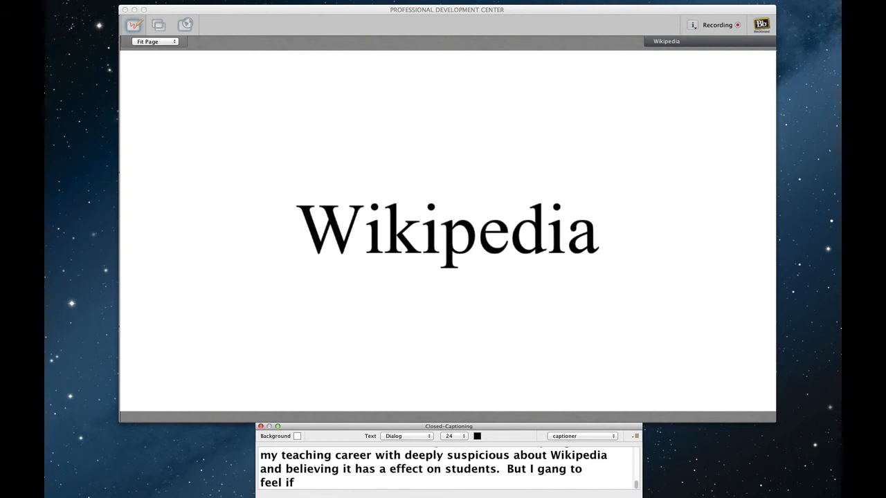
{"action": "type", "text": "sting,"}
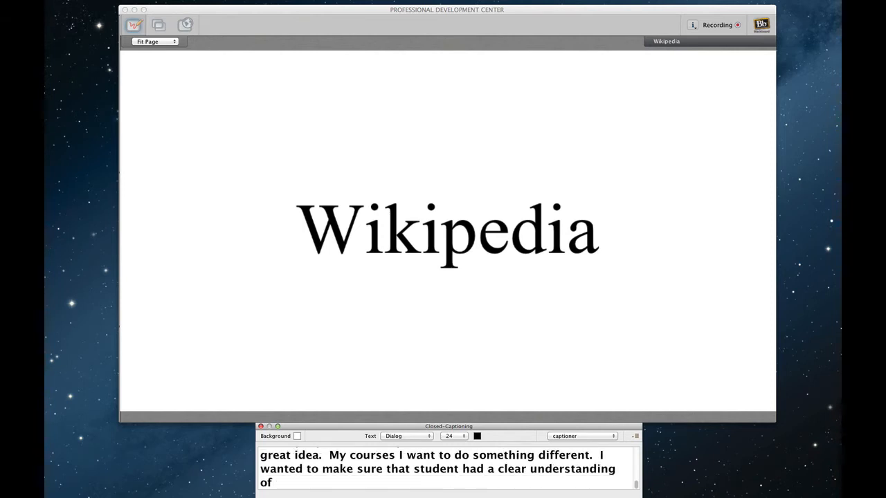
{"action": "type", "text": "what Wikipedia is"}
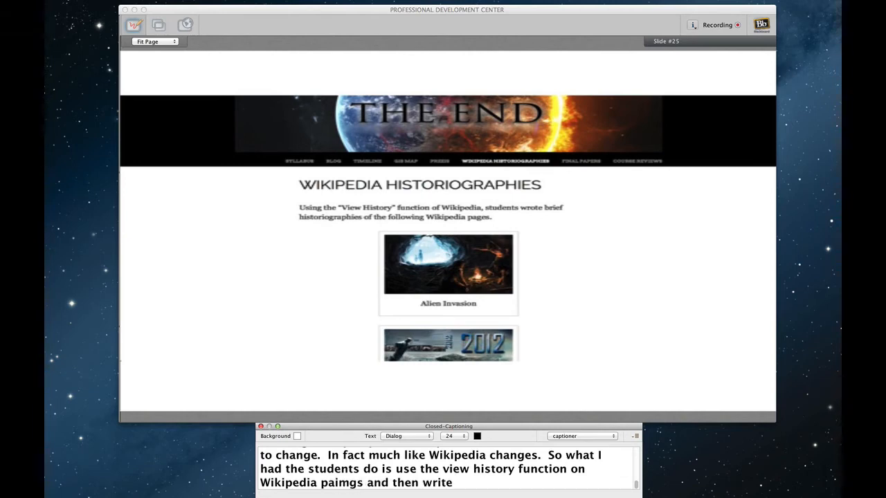
{"action": "type", "text": "brief histographys"}
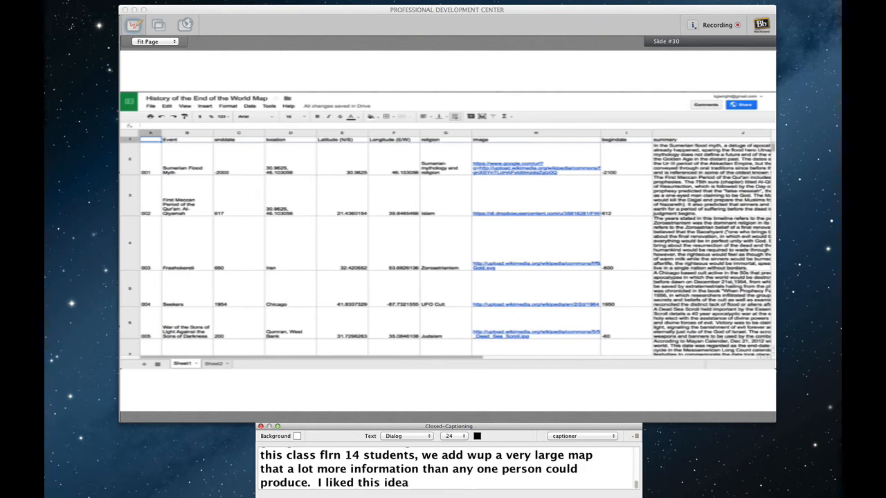
{"action": "type", "text": "offed students being larger than"}
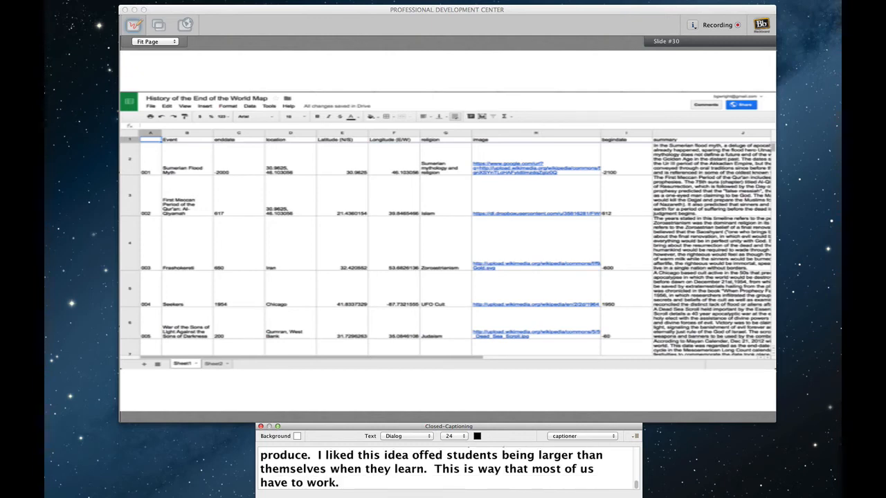
{"action": "type", "text": "We aren't fully autonomist"}
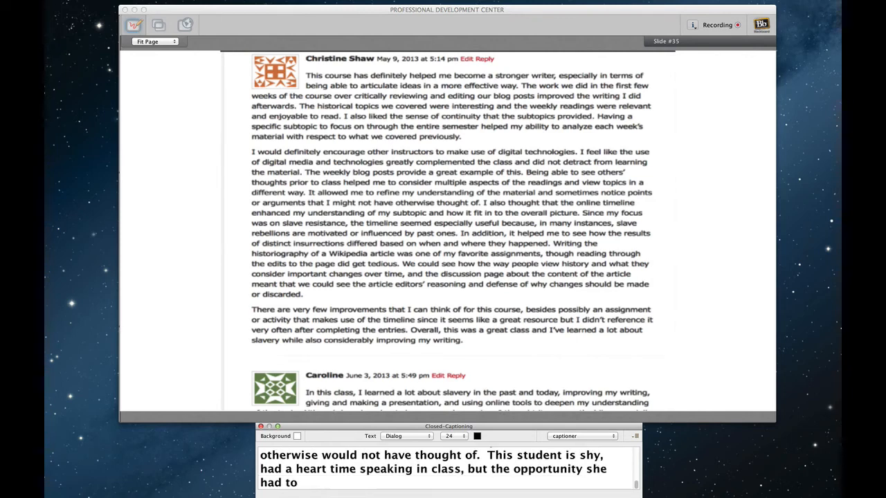
{"action": "type", "text": "get her ytdz out in a private"}
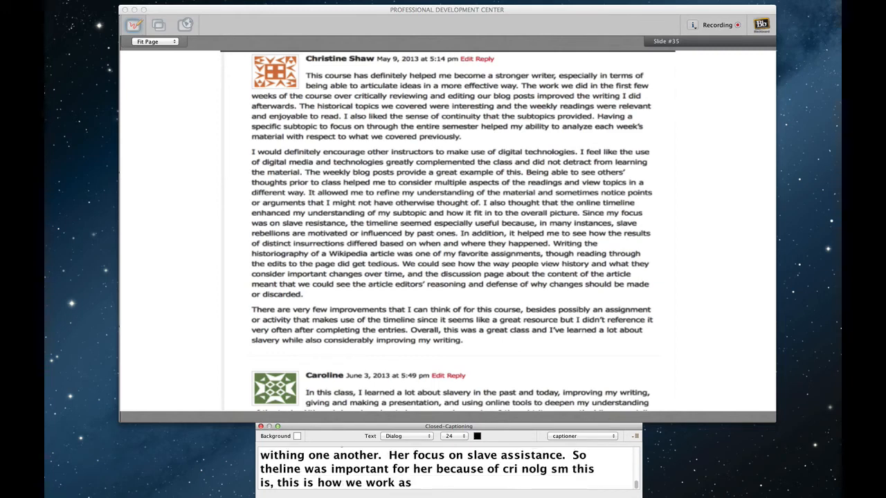
{"action": "type", "text": "cri nolg matters."}
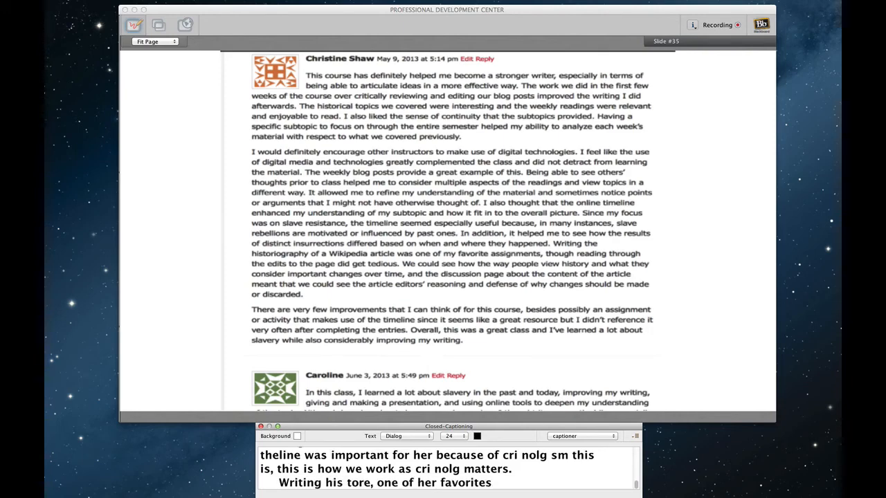
{"action": "type", "text": "She add hitted"}
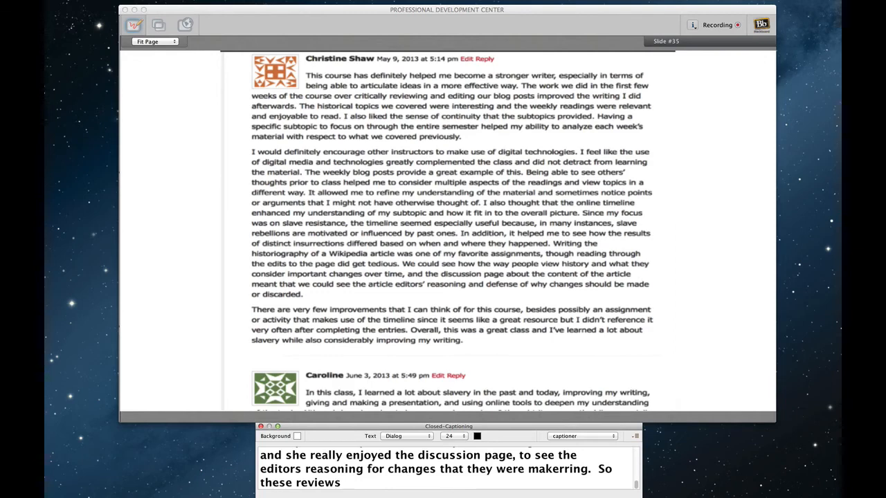
{"action": "type", "text": "were generally productive.  But for the most"}
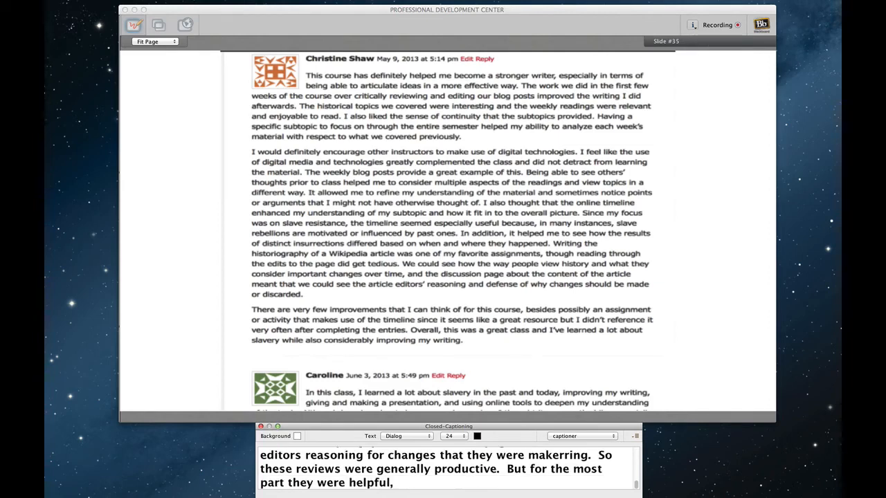
{"action": "type", "text": "even the ones"}
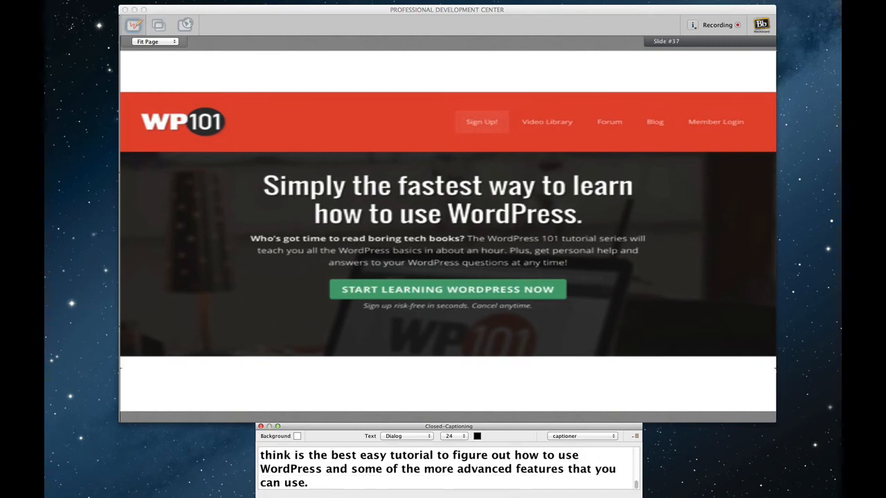
{"action": "type", "text": "This site however is, is"}
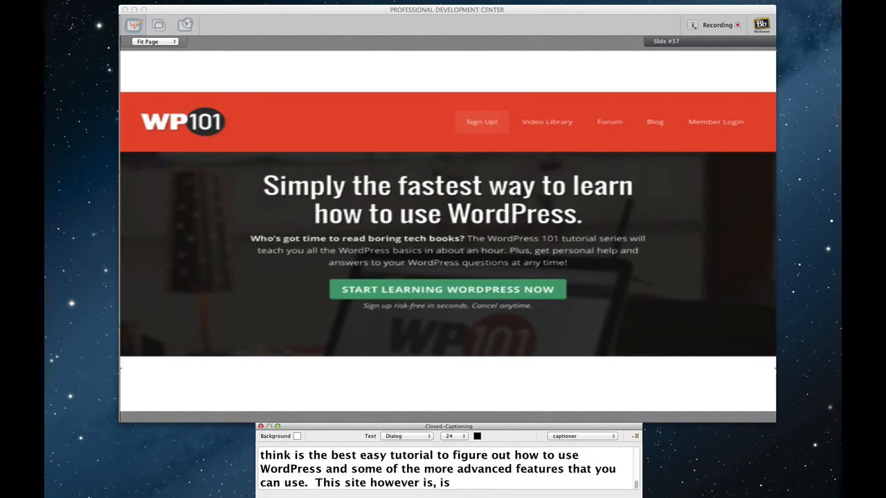
{"action": "type", "text": "not free.  It's a"}
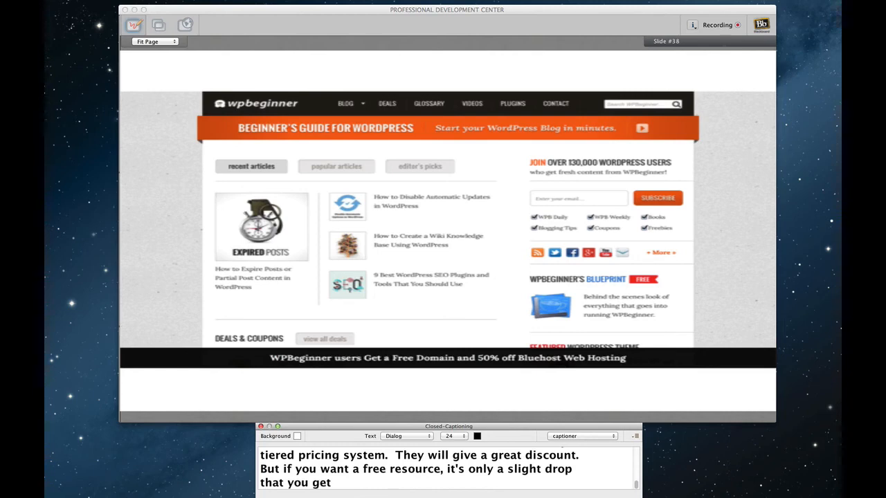
{"action": "type", "text": "from using WordPress beginner."}
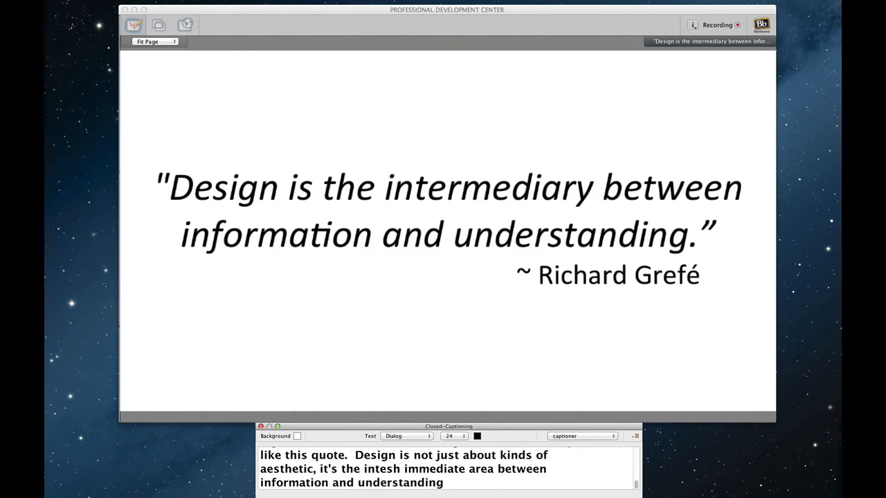
{"action": "type", "text": "I want"}
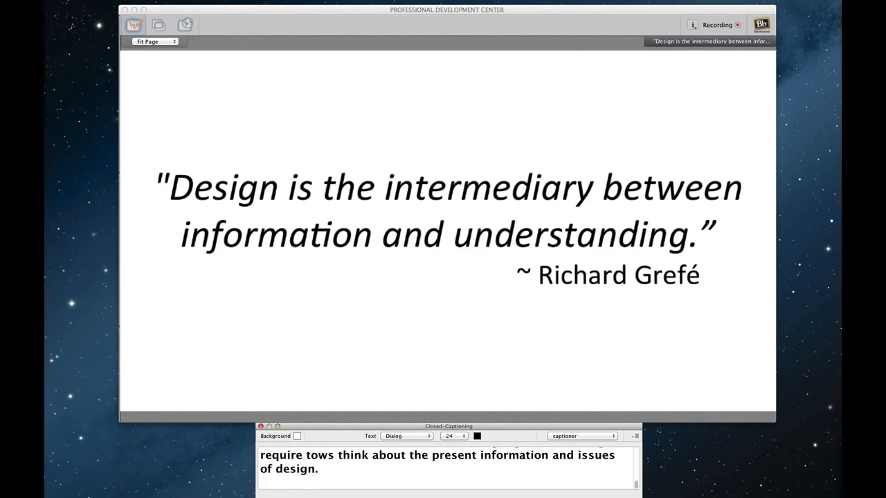
{"action": "type", "text": "I have a few more things"}
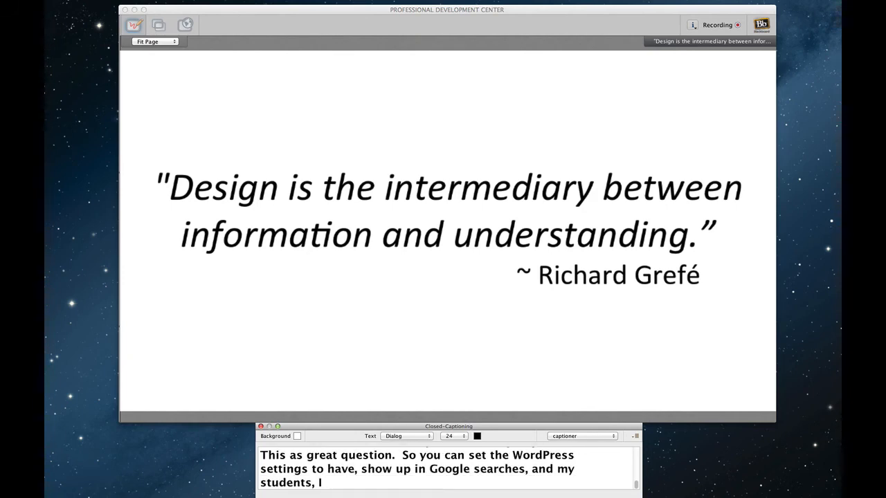
{"action": "type", "text": "let them decide.  Do we want this to be ak"}
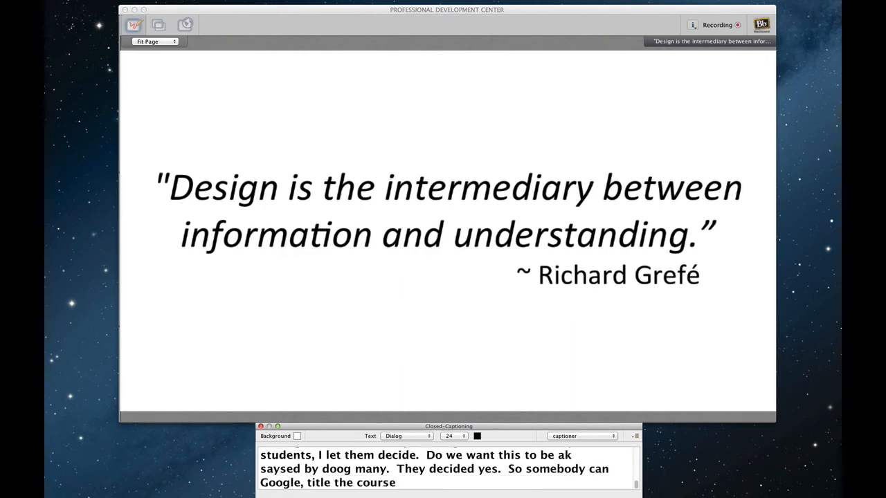
{"action": "type", "text": "or other things like this.  Also"}
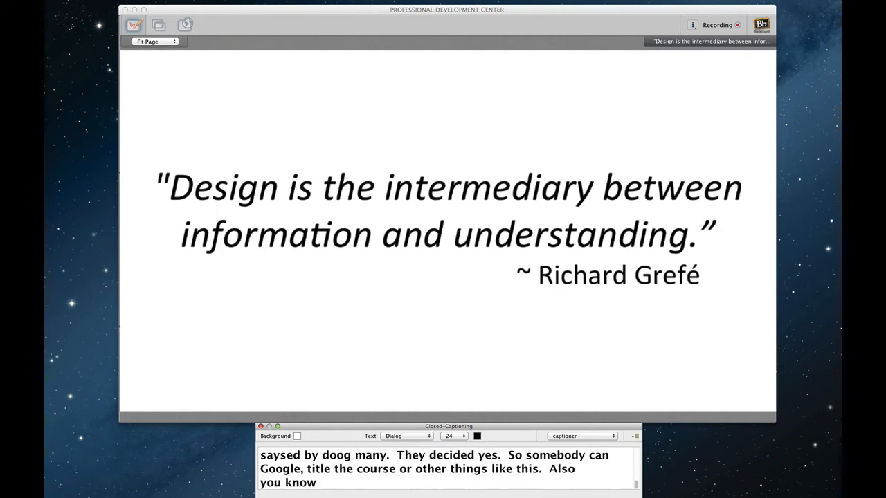
{"action": "type", "text": ", but only 5 bucks you"}
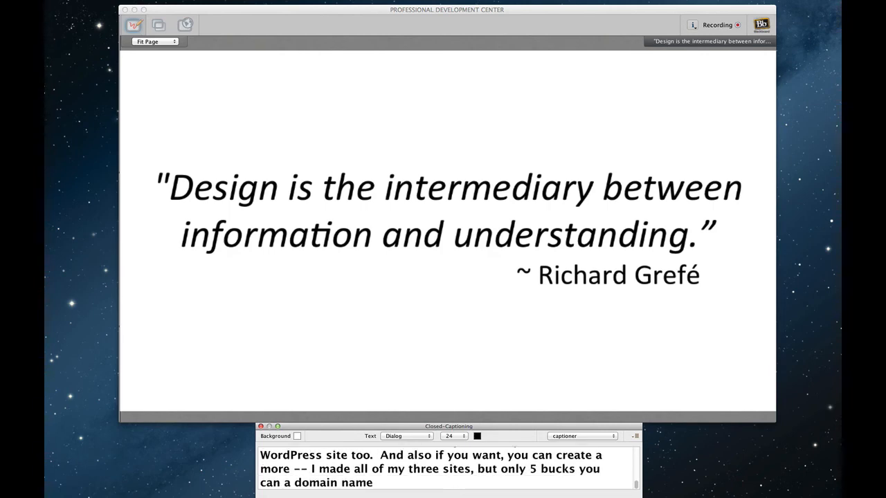
{"action": "type", "text": "Instoved rise"}
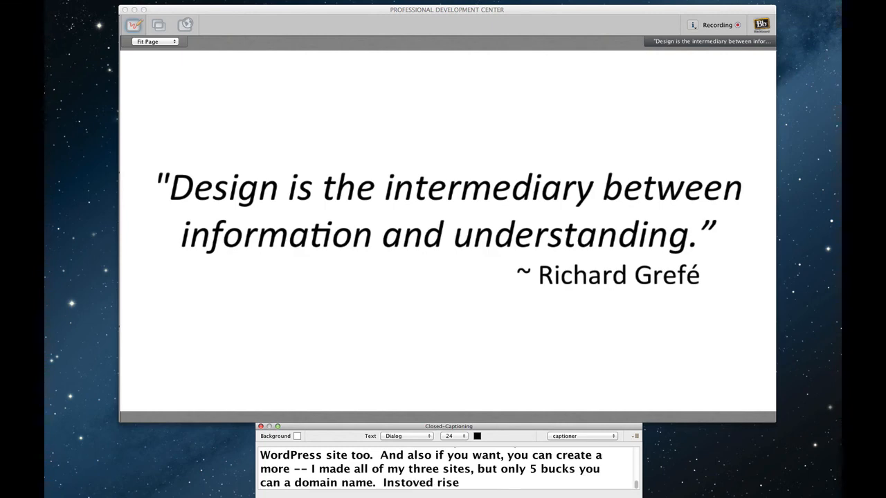
{"action": "type", "text": "and fall of slavery,"}
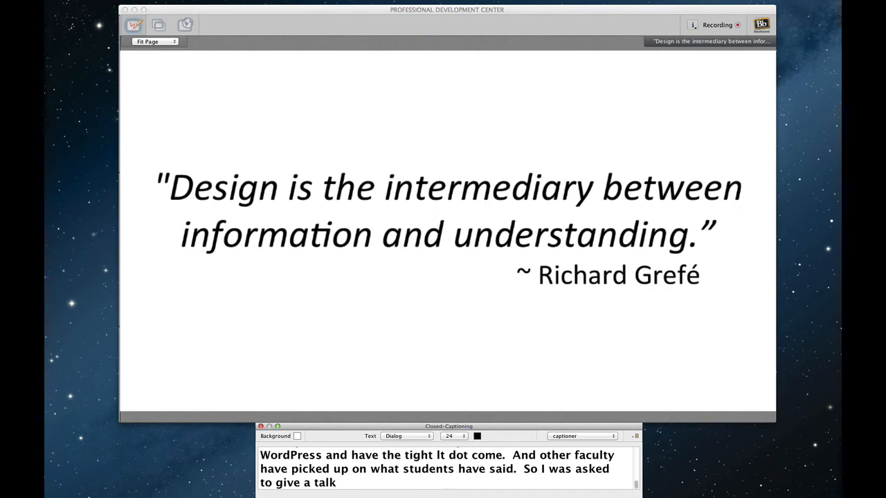
{"action": "type", "text": "at Rice University"}
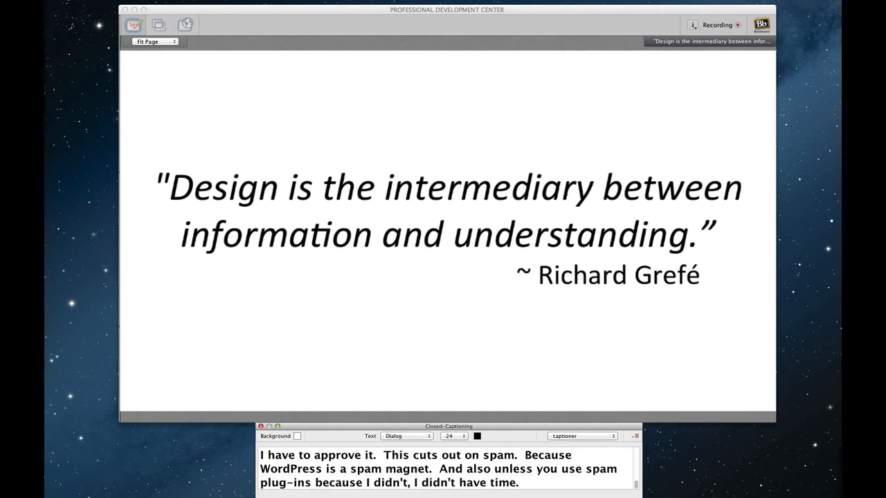
{"action": "type", "text": "I I end up"}
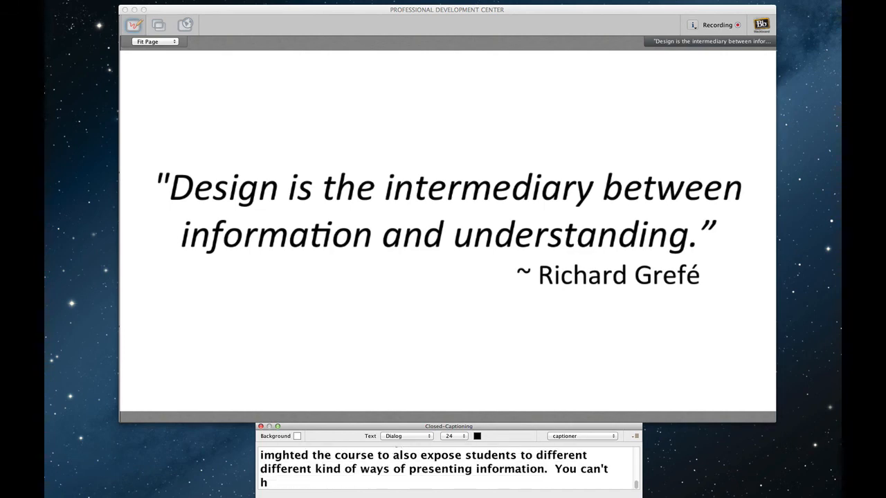
{"action": "type", "text": "ave a GIS plug-in on D, you can't"}
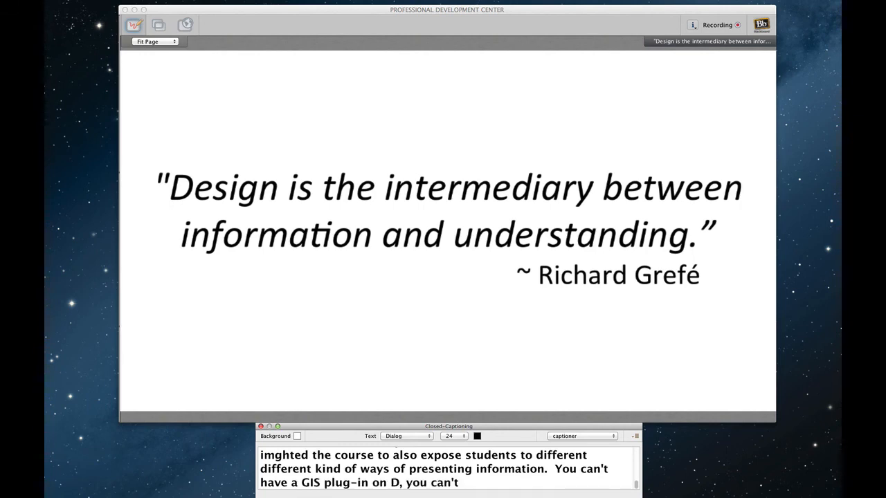
{"action": "type", "text": "have a Y"}
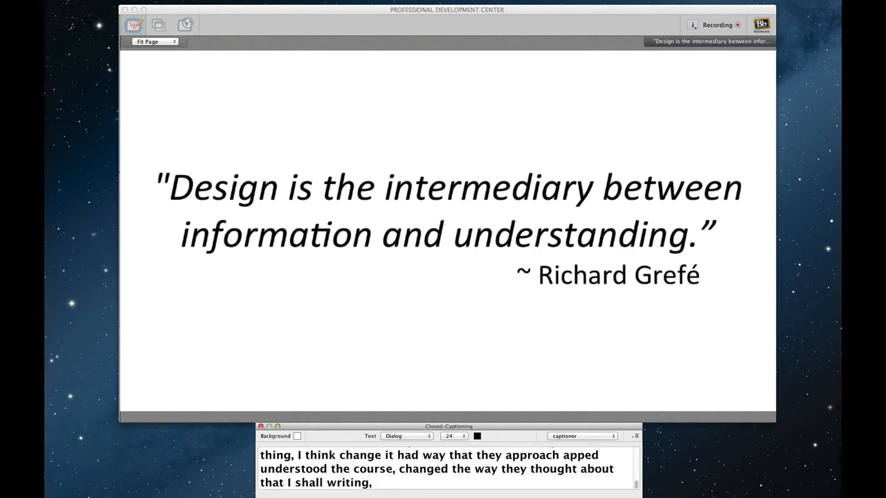
{"action": "type", "text": "f.  Kuwait frankly to be"}
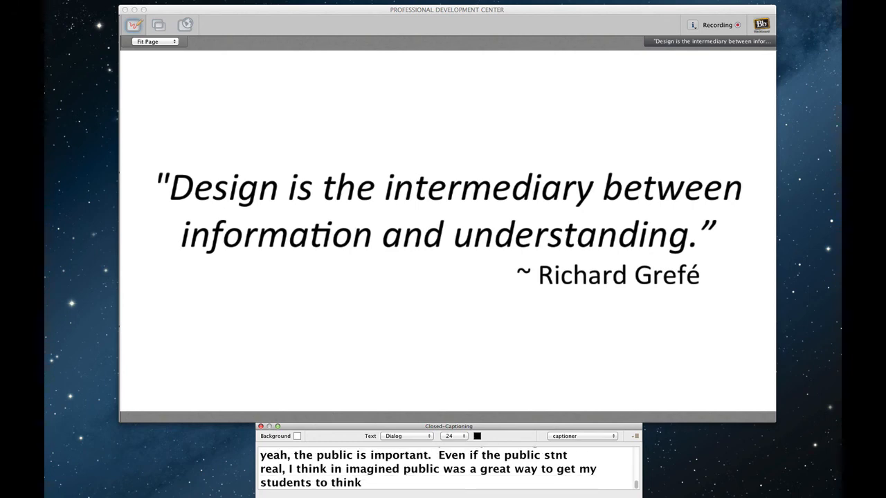
{"action": "type", "text": "about, not only the qawlgt of work but in"}
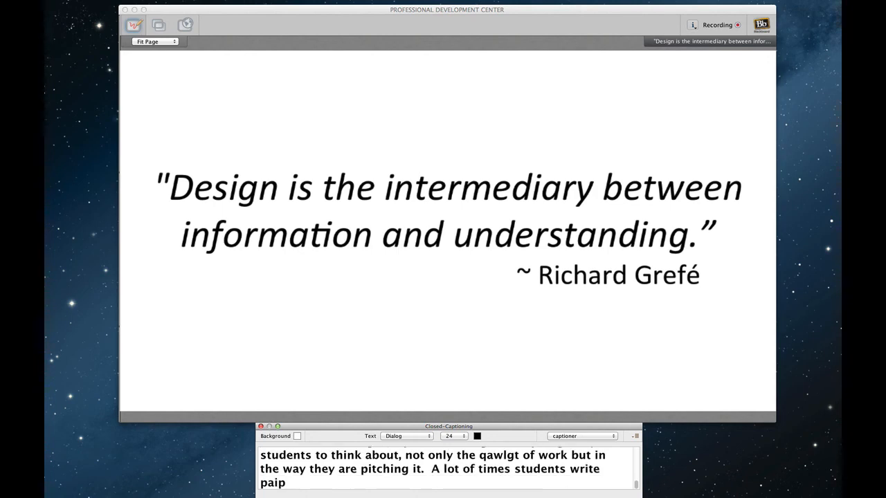
{"action": "type", "text": "efers address today me.  I rally"}
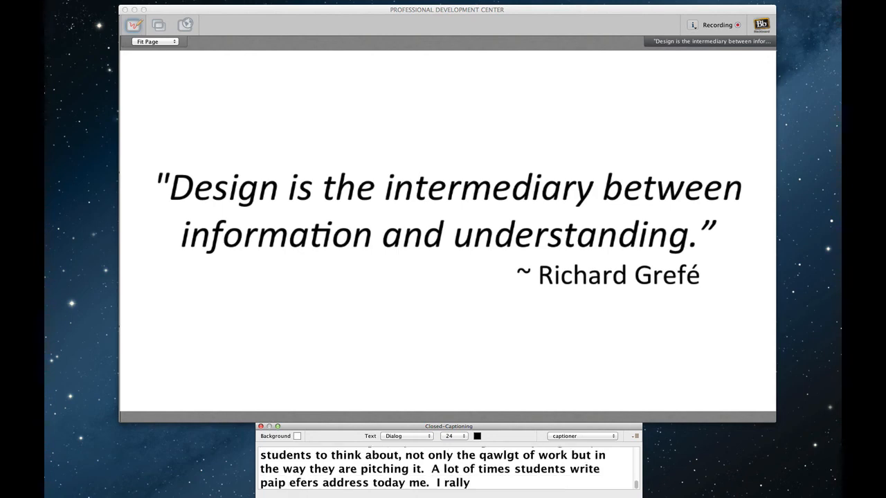